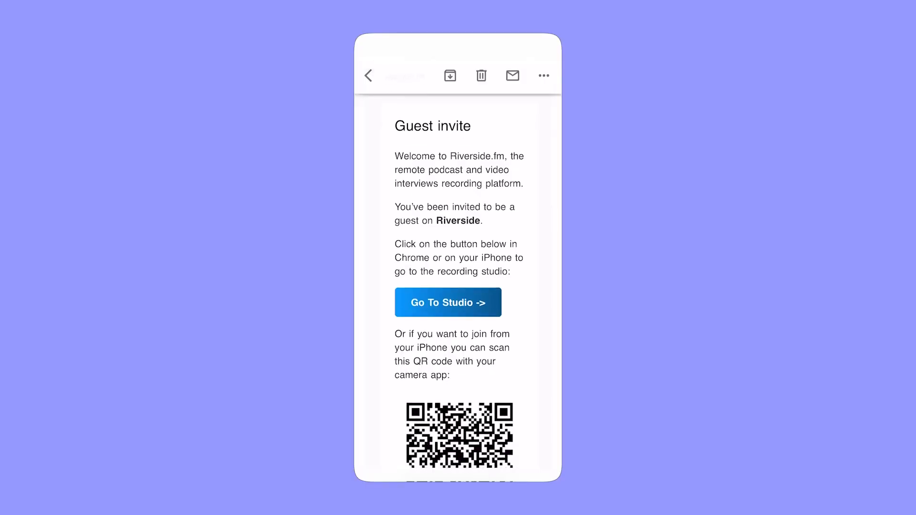
Confirm the entered display name and continue into the green room camera preview.
scroll(down, 3)
text(Bridget)
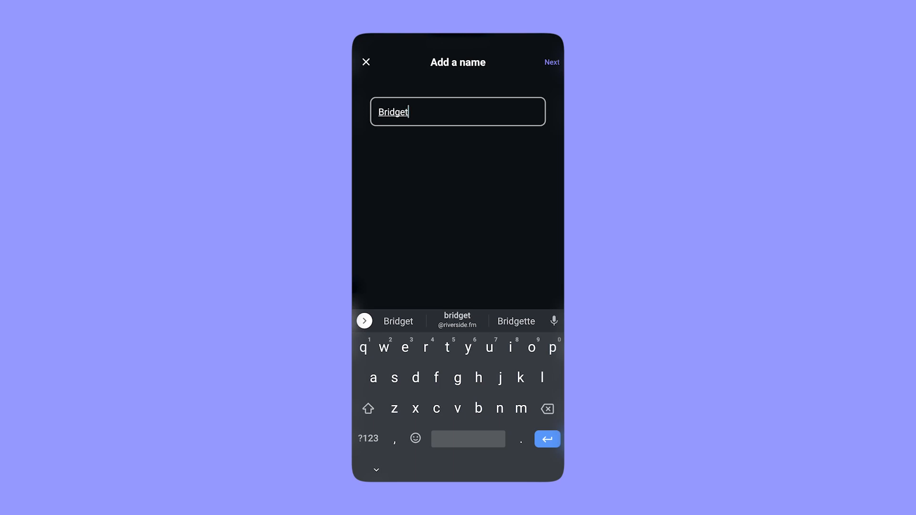
click(551, 62)
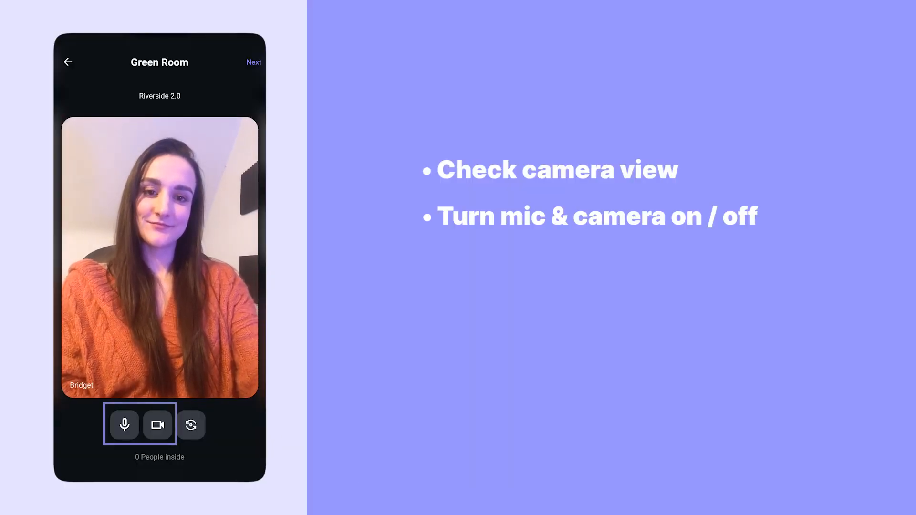
click(191, 426)
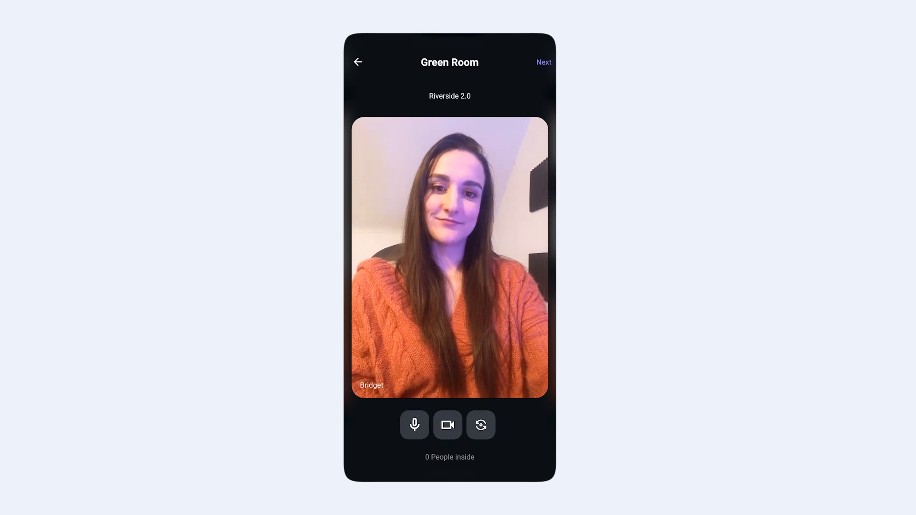
click(543, 62)
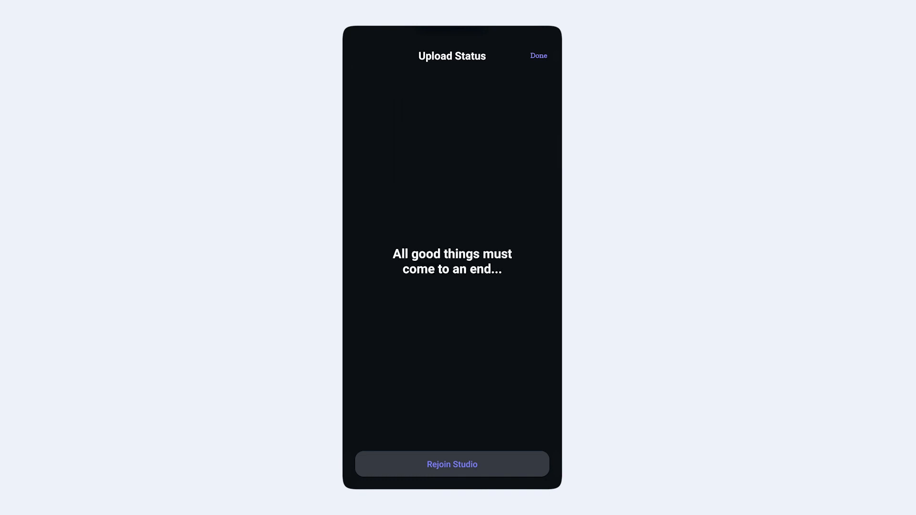
Rejoin the Riverside 2.0 studio session after it ended.
click(452, 463)
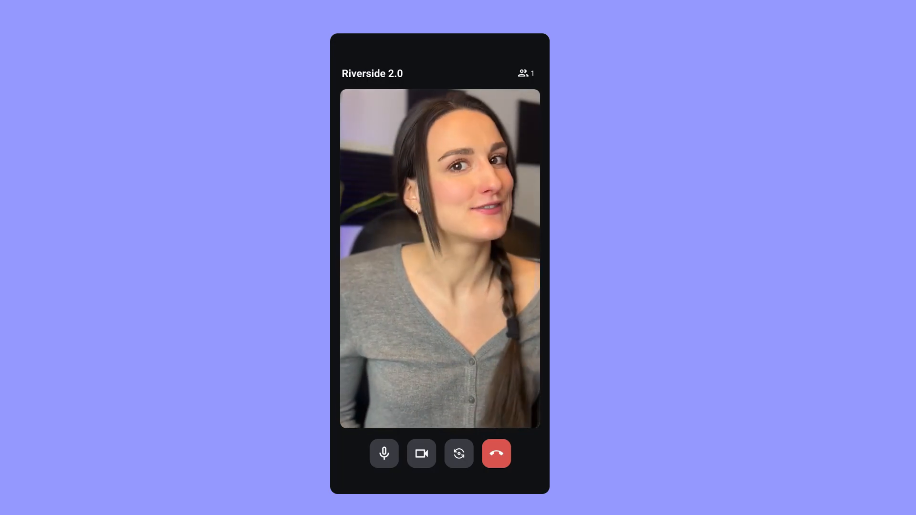